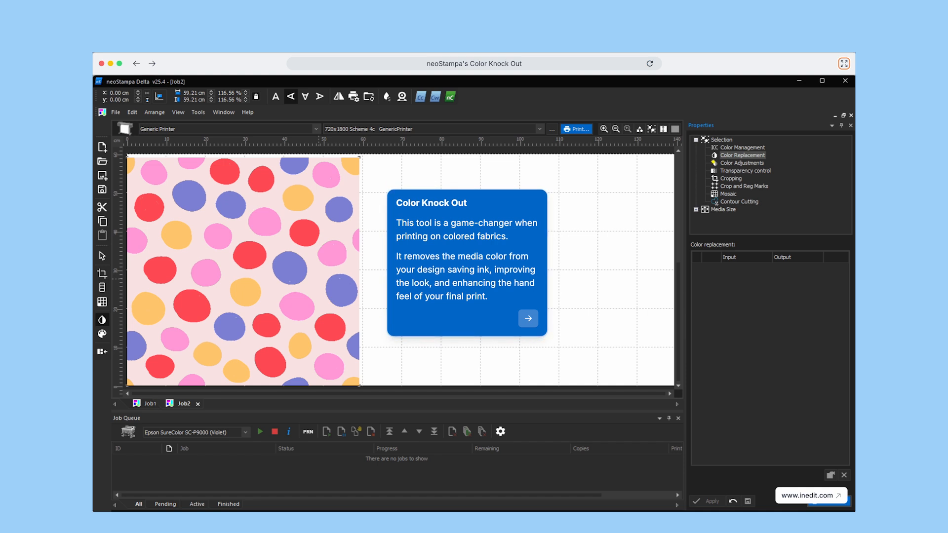
Dismiss the Color Knock Out introduction card to show the polka-dot image's file information.
{"action": "left_click", "coordinate": [527, 318]}
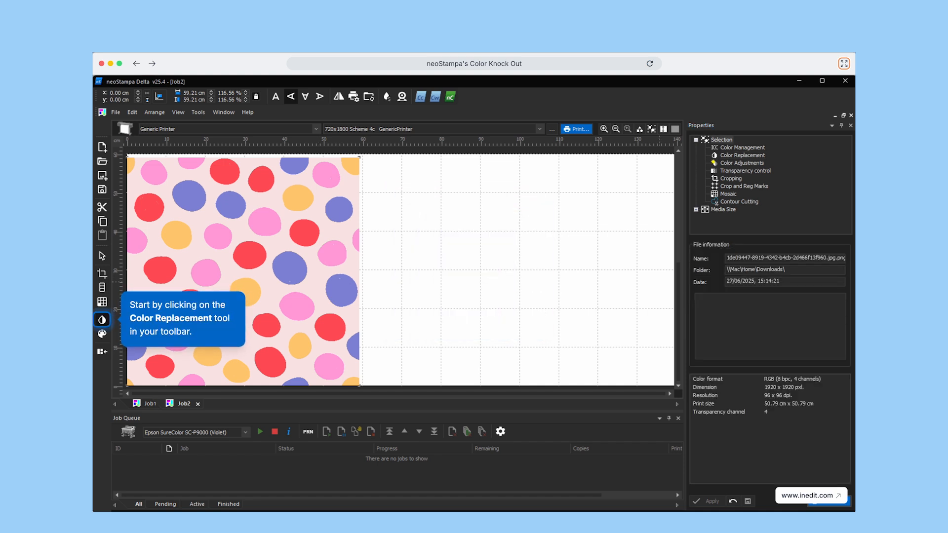
Knock out the pink background colour RGB 245 229 230 with 5% tolerance.
{"action": "left_click", "coordinate": [102, 320]}
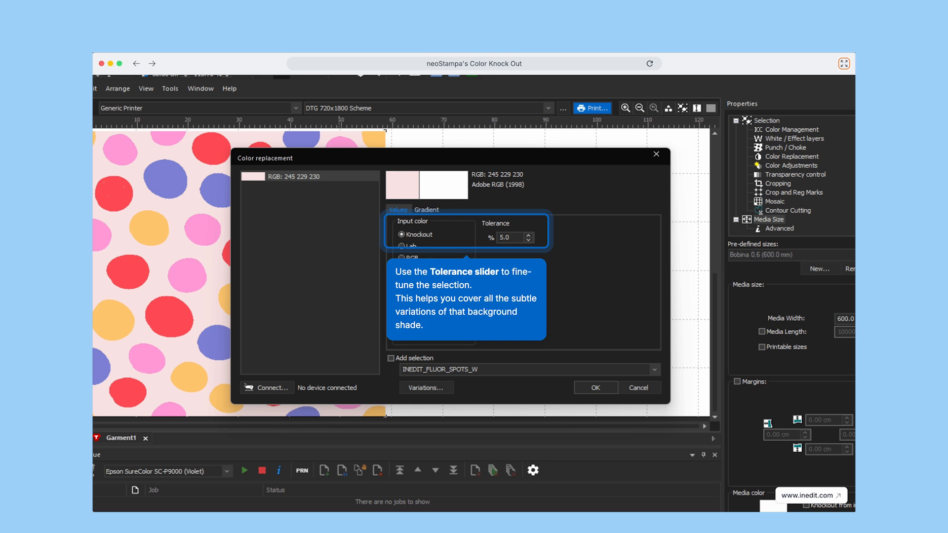
{"action": "left_click", "coordinate": [593, 388]}
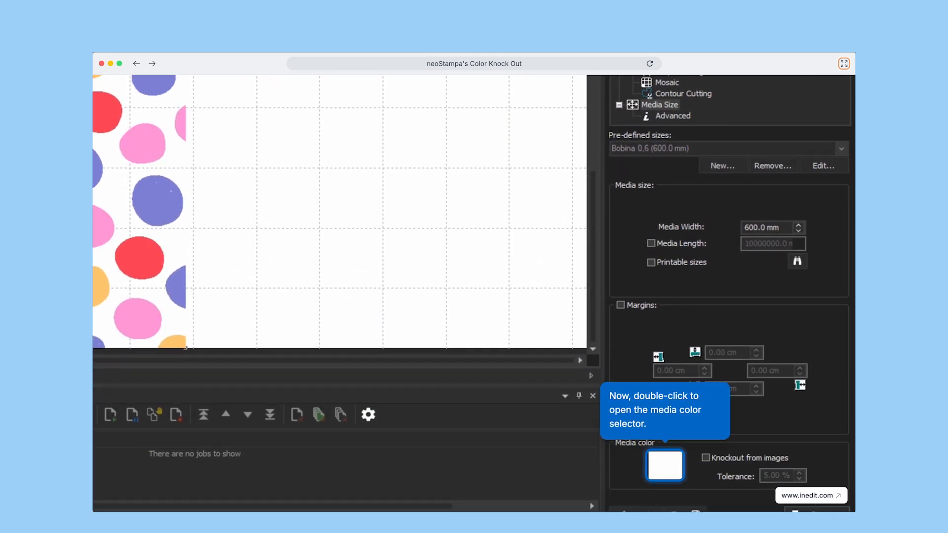
Set the media colour to a dark navy shade via the Media color swatch.
{"action": "double_click", "coordinate": [664, 466]}
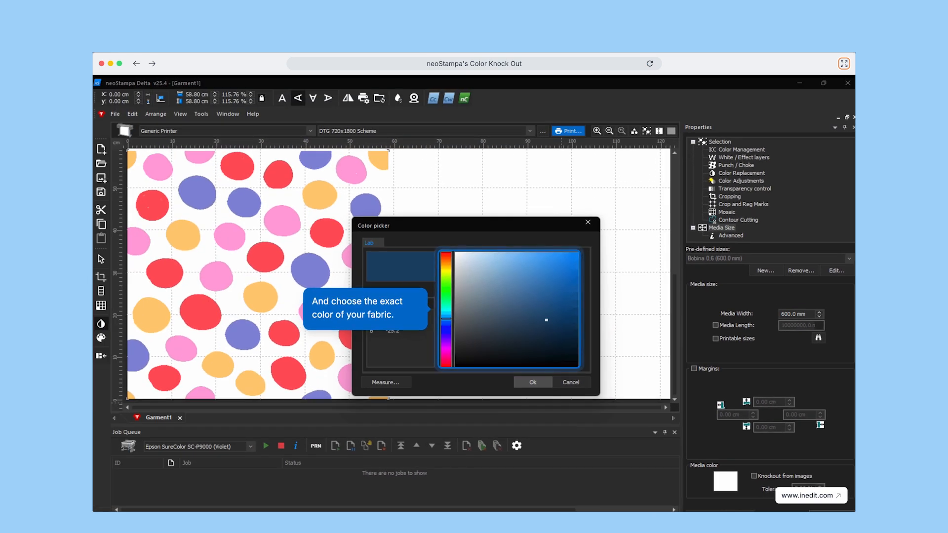
{"action": "left_click", "coordinate": [533, 382]}
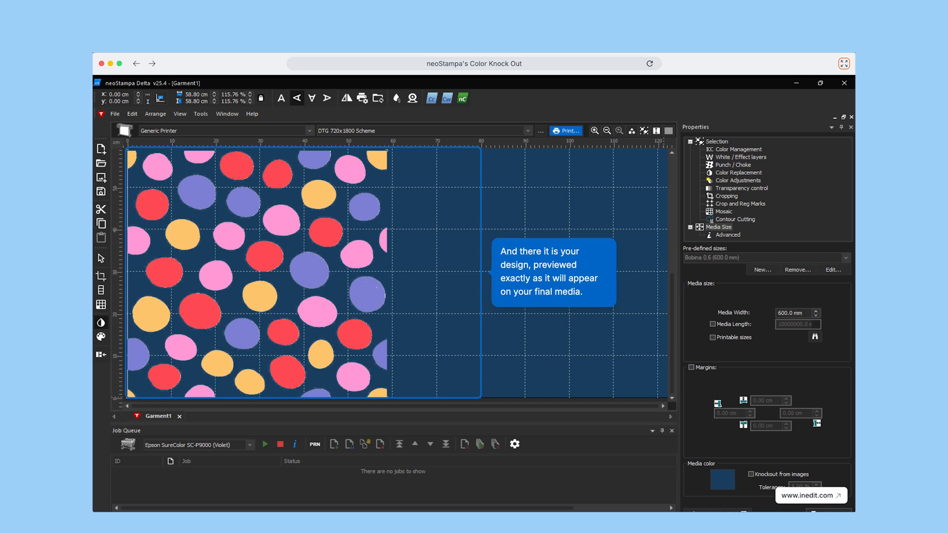